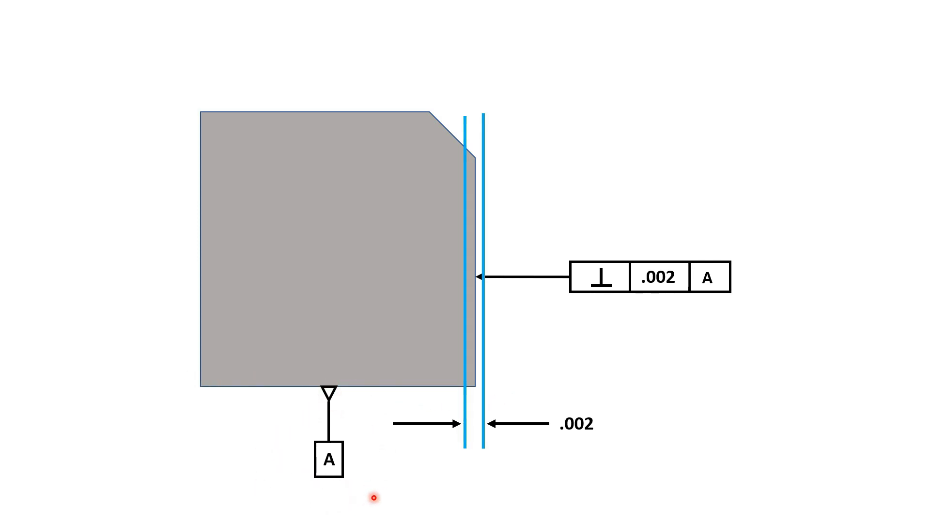
{"action": "mouse_move", "coordinate": [500, 440]}
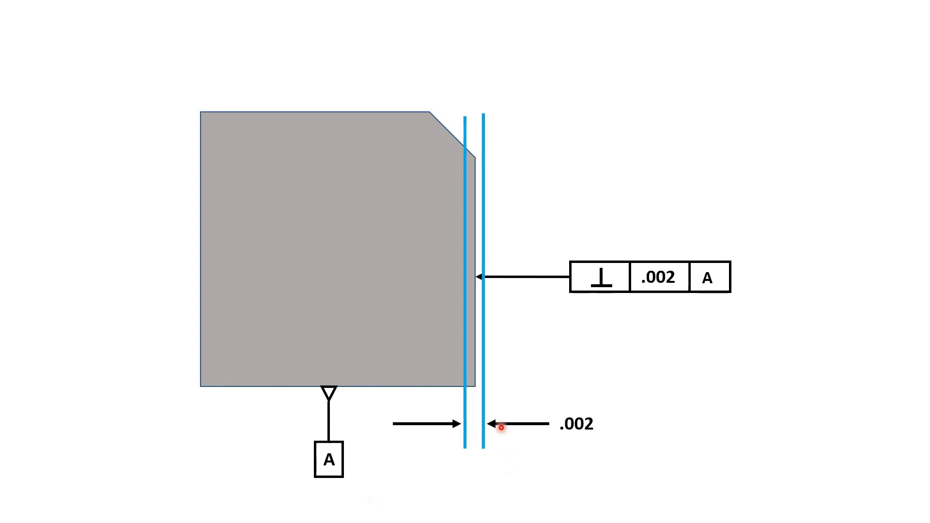
{"action": "mouse_move", "coordinate": [514, 331]}
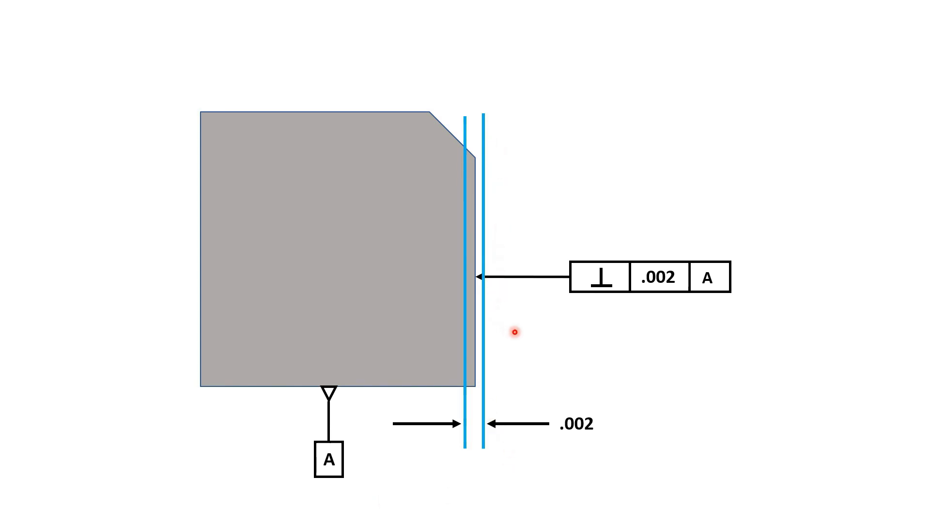
{"action": "mouse_move", "coordinate": [640, 379]}
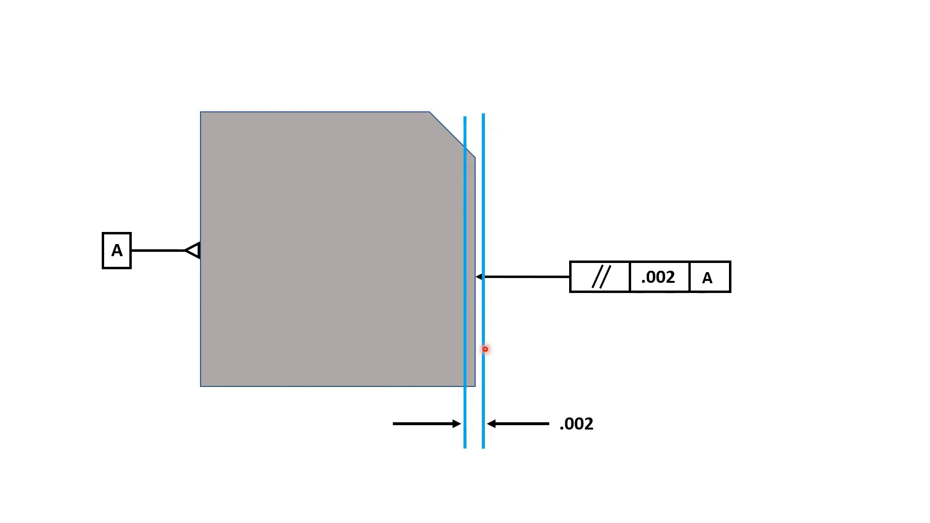
{"action": "mouse_move", "coordinate": [670, 304]}
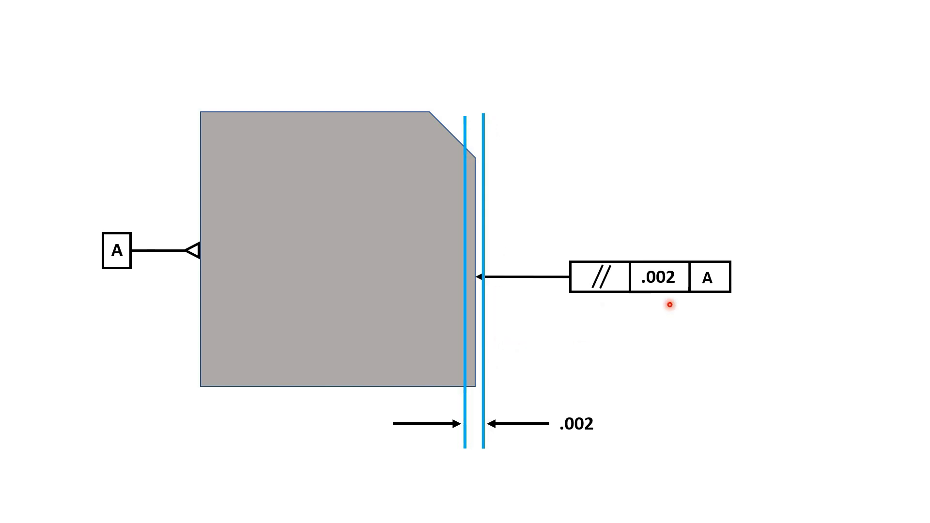